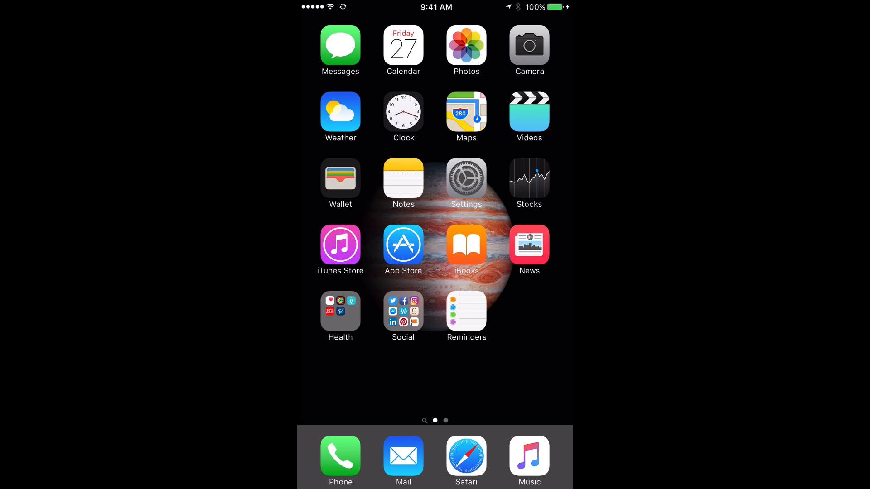
# Reach the Notifications list in Settings, scrolled to the government alerts section.
pyautogui.click(465, 184)
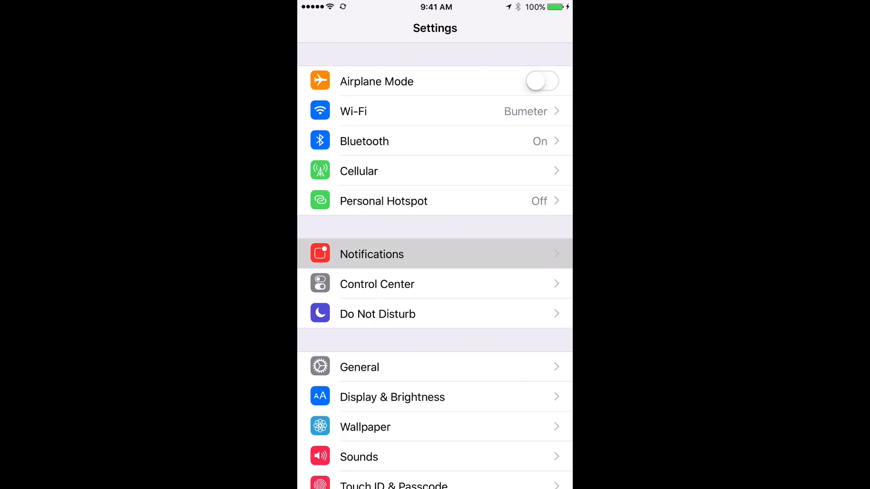
pyautogui.click(371, 254)
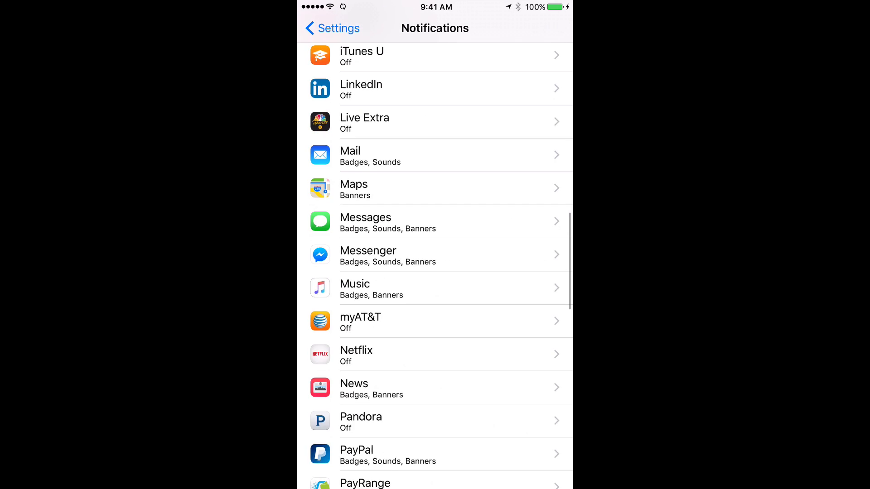
pyautogui.scroll(-3)
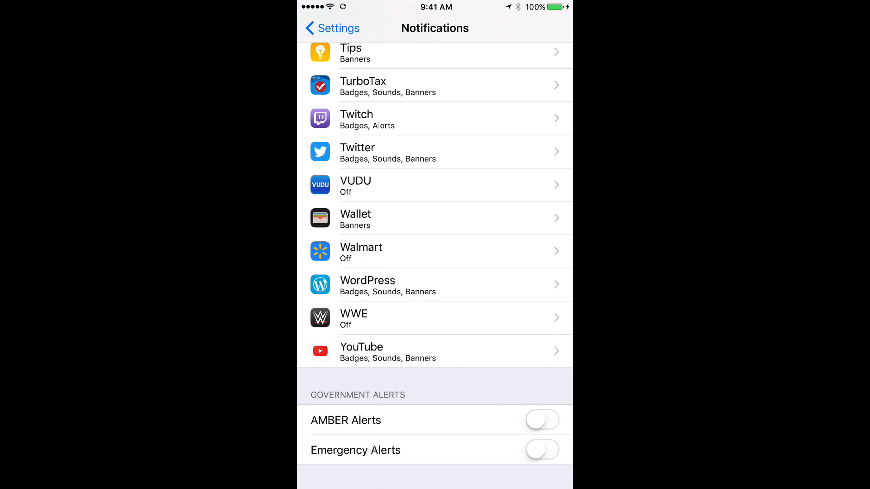
pyautogui.click(542, 419)
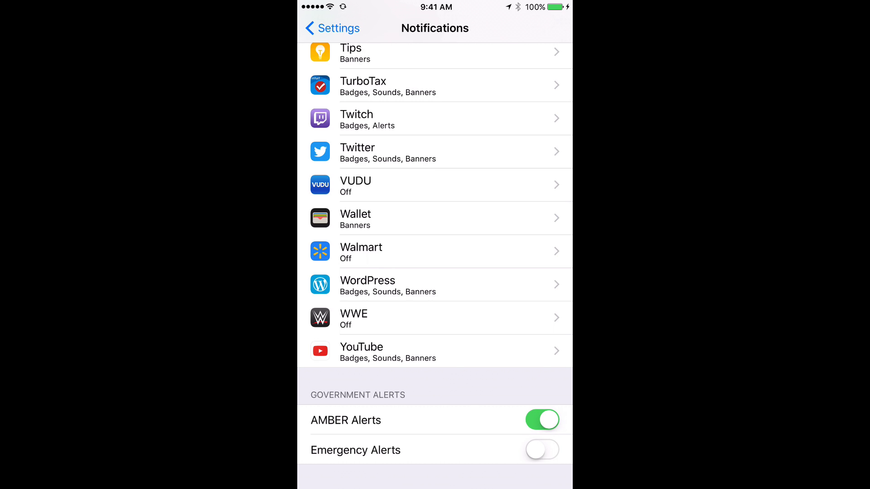
pyautogui.click(542, 419)
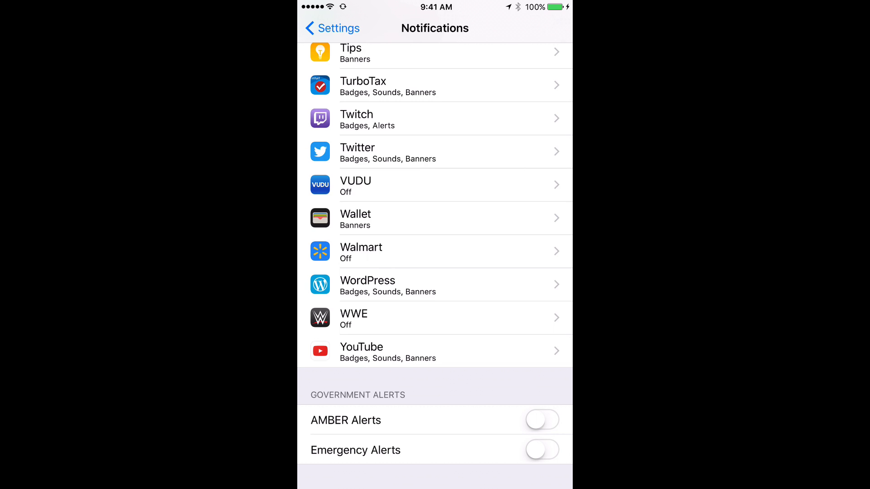